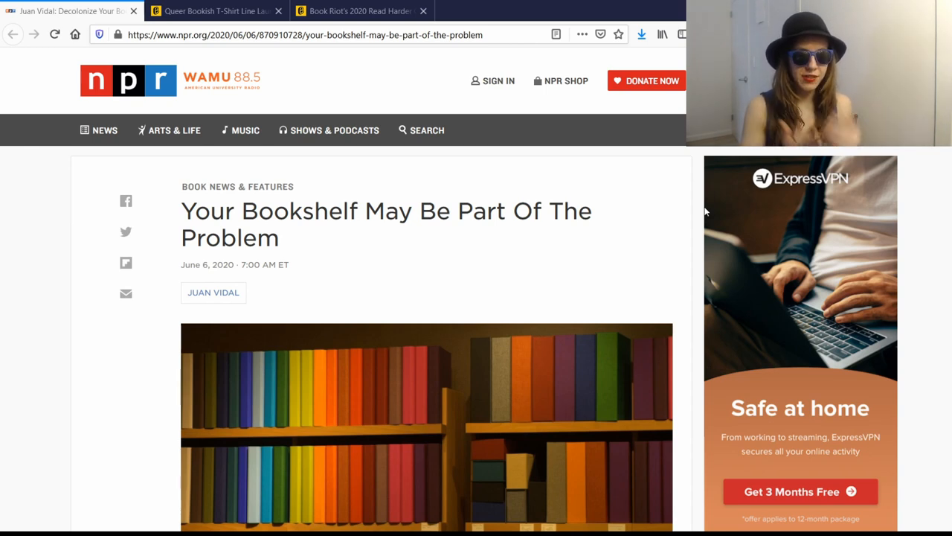
pyautogui.moveTo(393, 280)
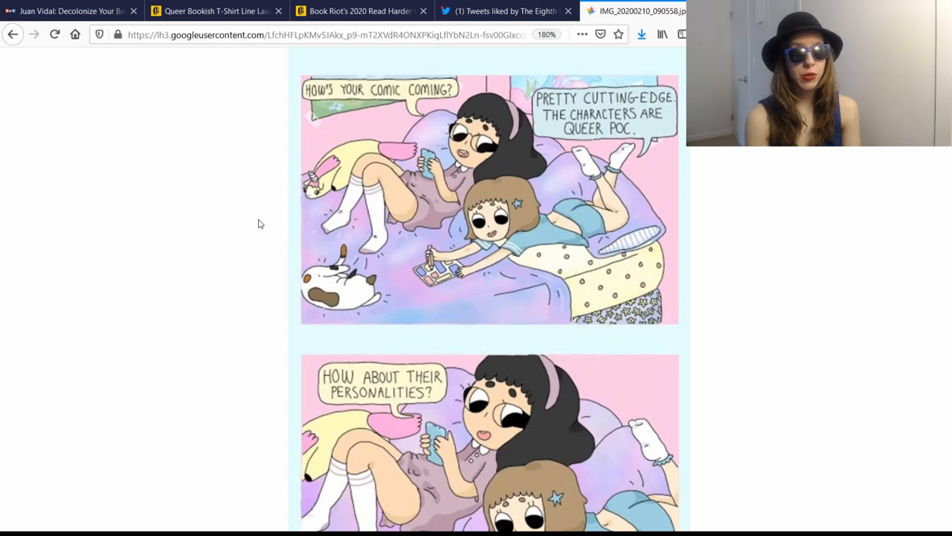
# - Scroll down the comic strip to the panel with the 'THEIR WHAT' speech bubble
pyautogui.scroll(-3)
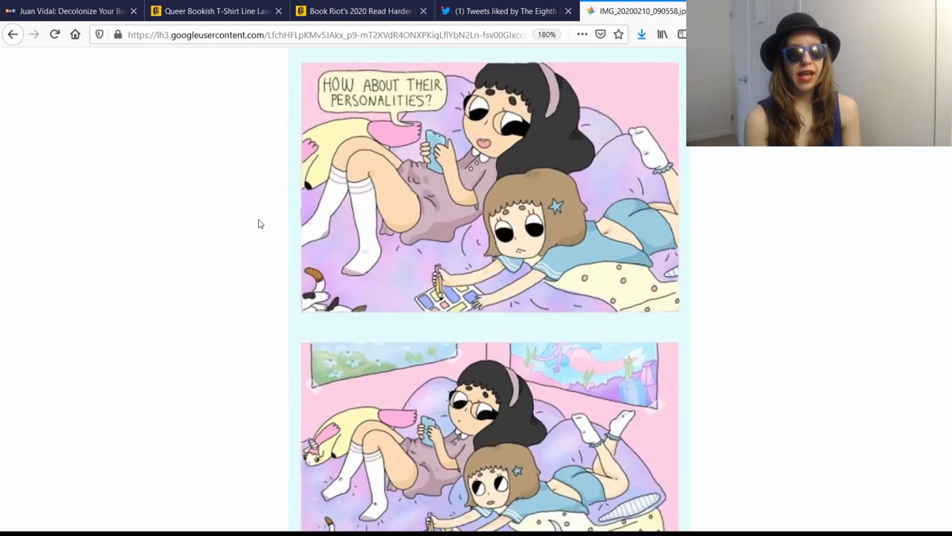
pyautogui.scroll(-3)
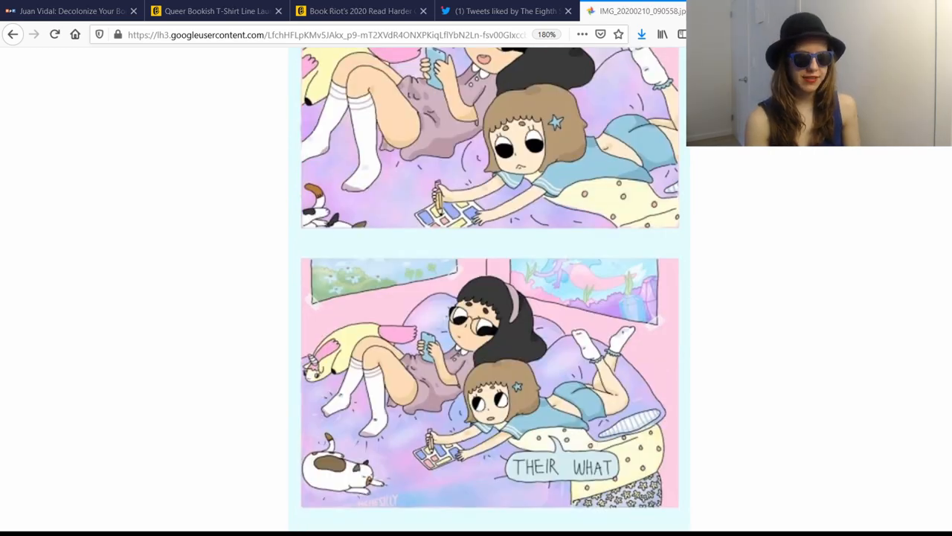
# - Return to the NPR article tab and bring its bookshelf photo into view
pyautogui.click(72, 10)
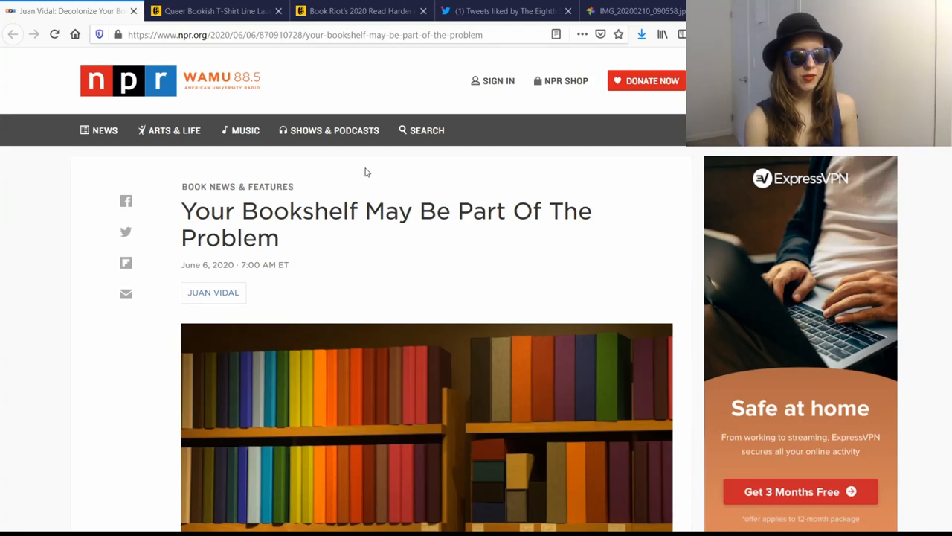
pyautogui.scroll(-3)
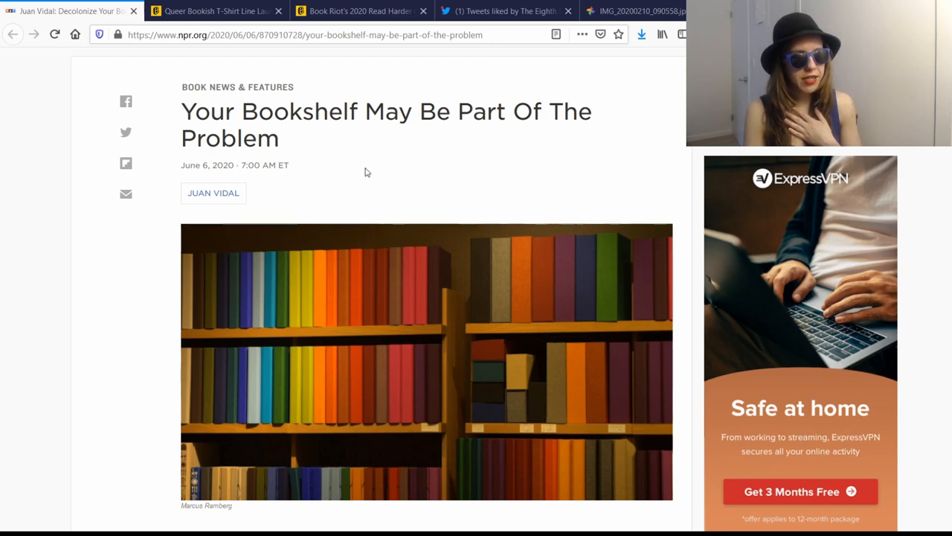
# - Read down the article to the 'decolonize your bookshelf' passage and newsletter sign-up
pyautogui.scroll(-3)
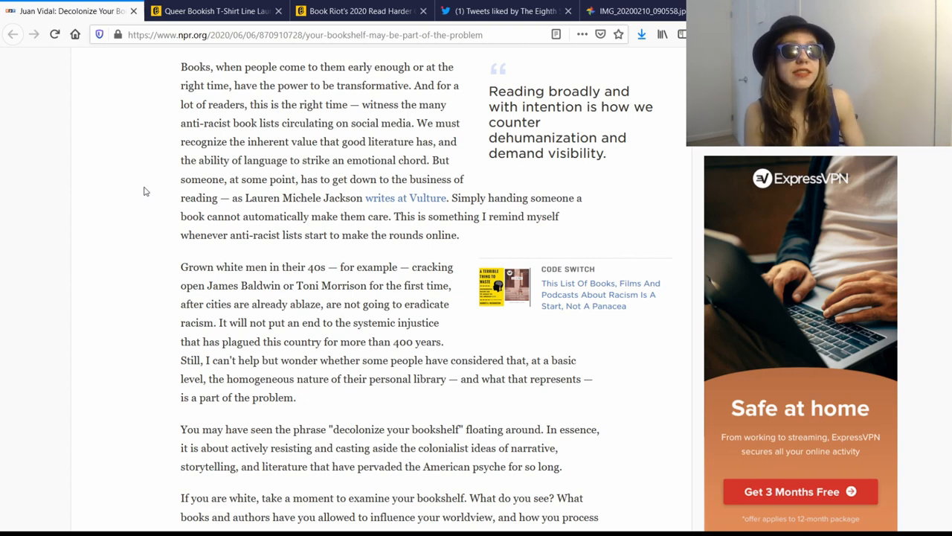
pyautogui.moveTo(117, 387)
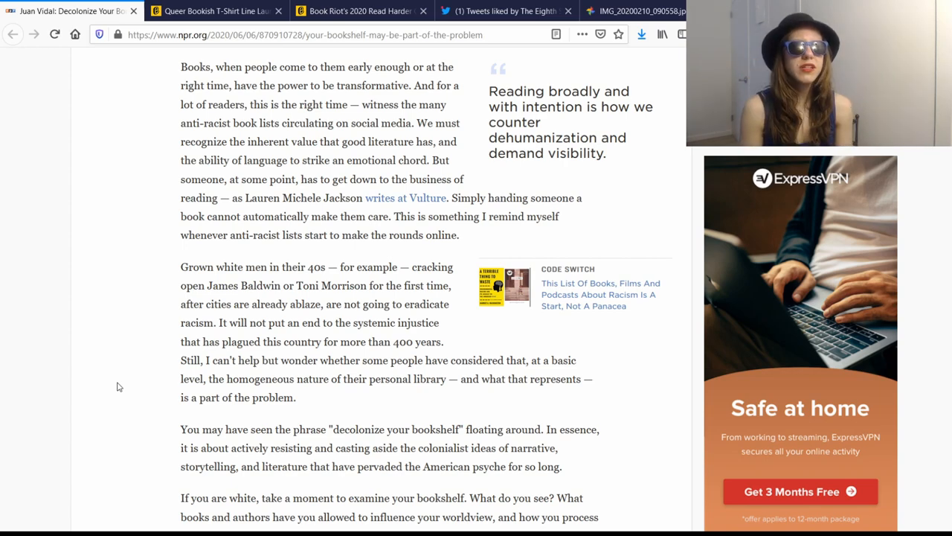
pyautogui.scroll(-3)
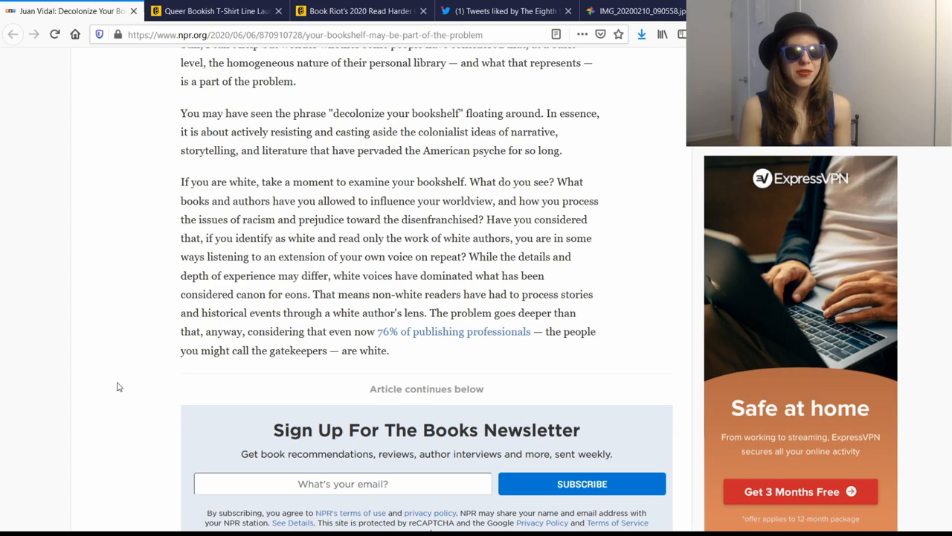
# - Read to the article's end, past the author bio to 'More Stories From NPR'
pyautogui.click(216, 11)
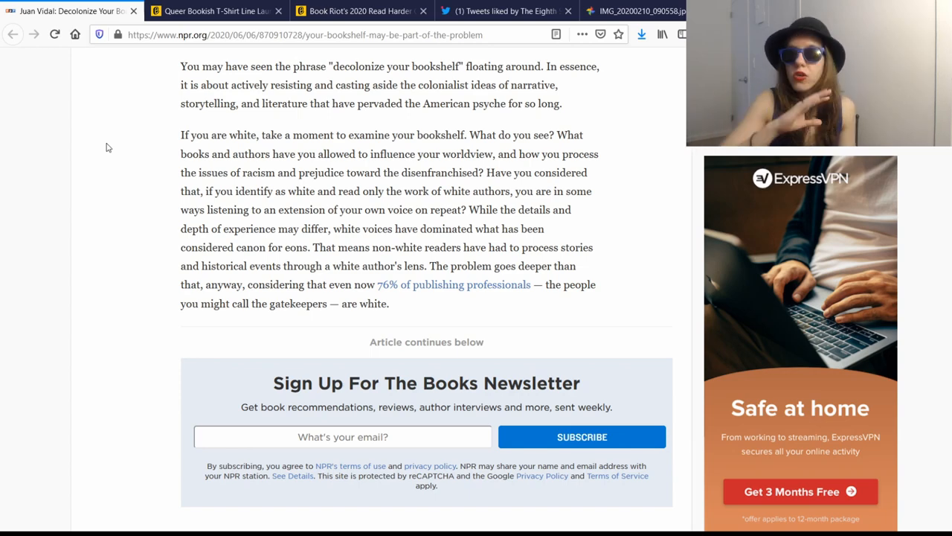
pyautogui.scroll(-3)
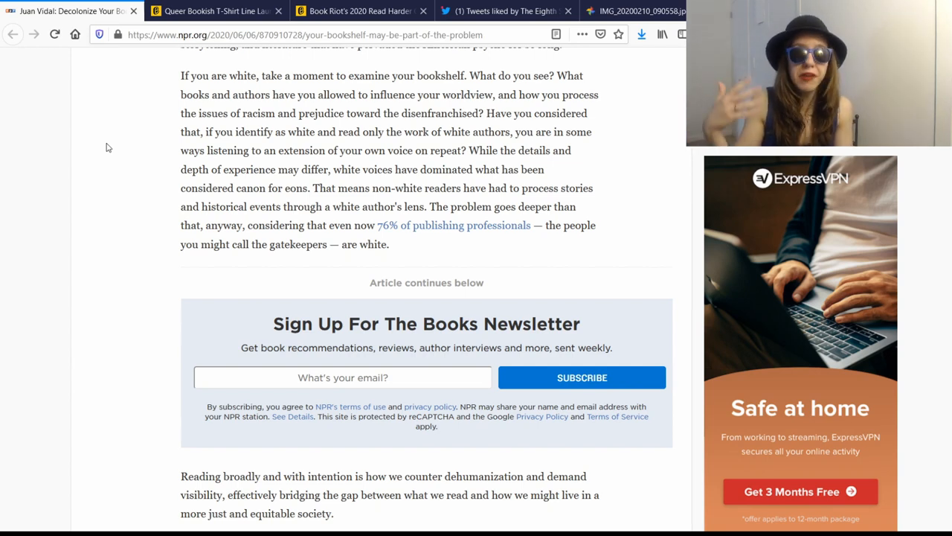
pyautogui.scroll(-3)
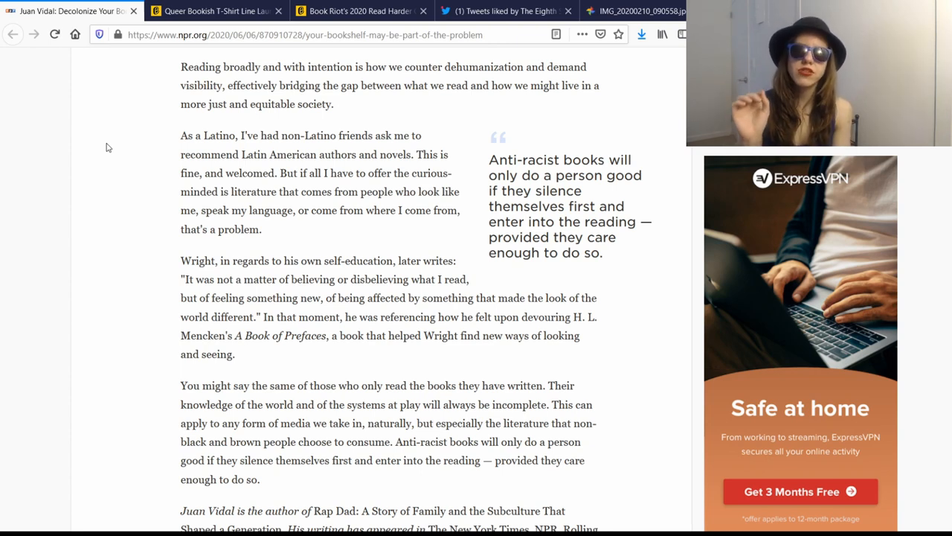
pyautogui.moveTo(27, 110)
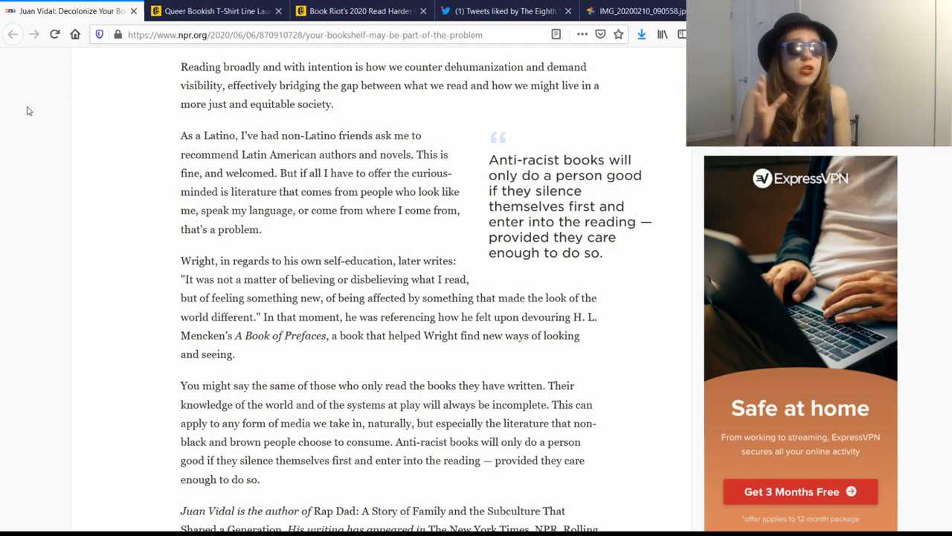
pyautogui.scroll(-3)
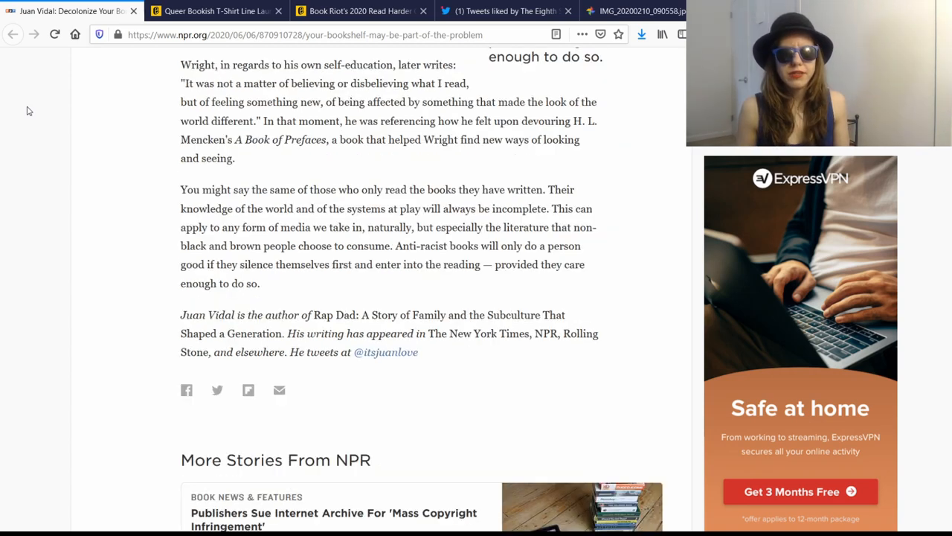